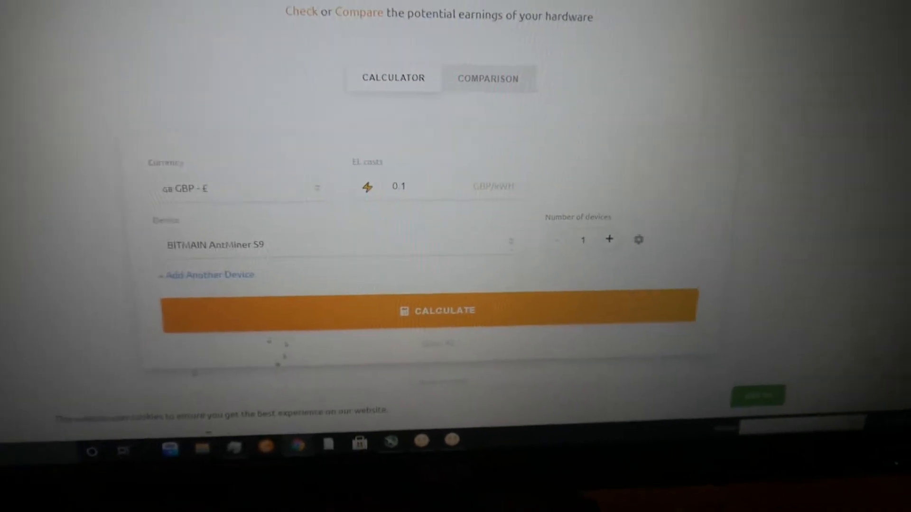
scroll(up, 3)
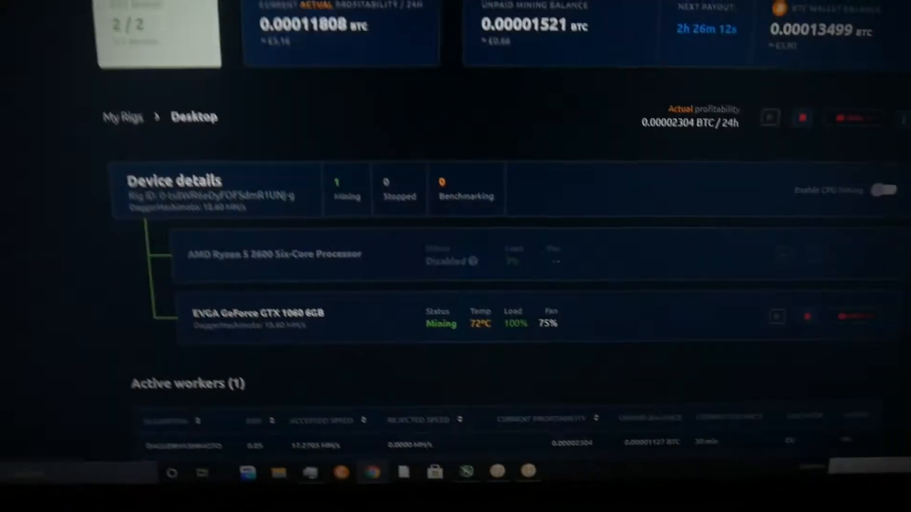
scroll(down, 3)
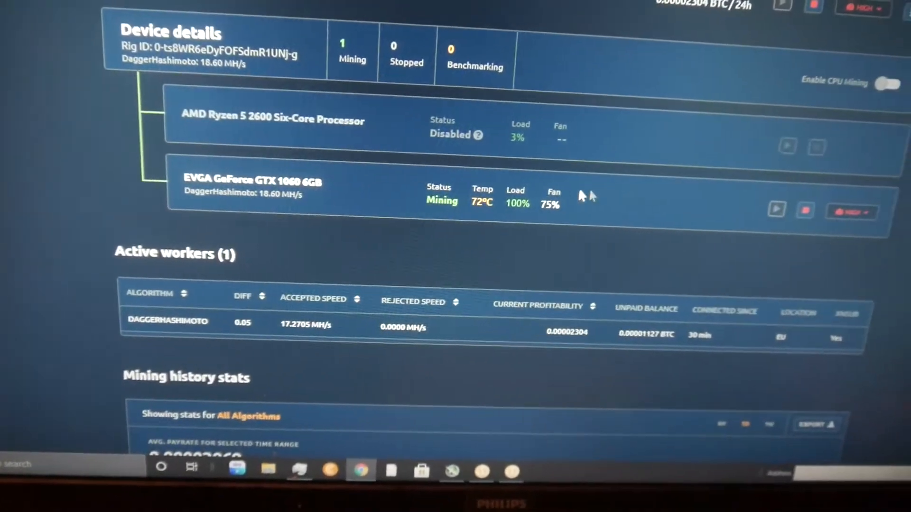
scroll(up, 3)
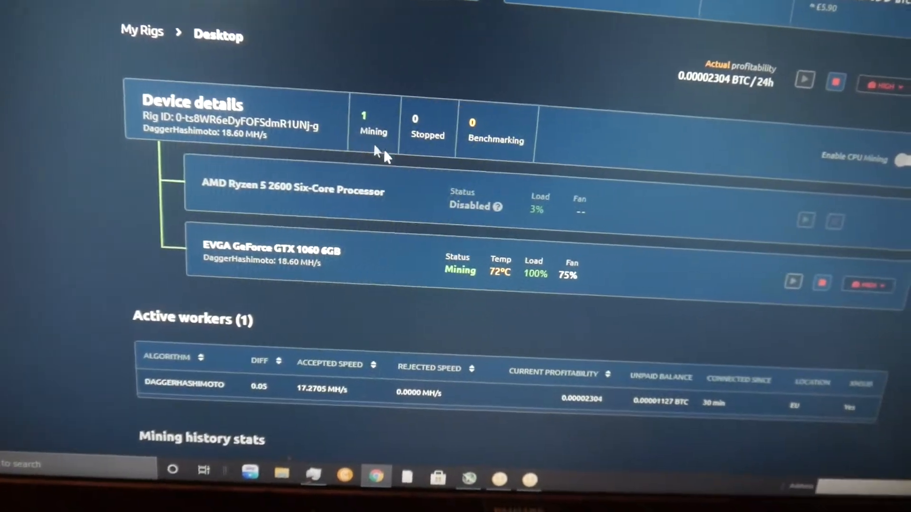
scroll(up, 3)
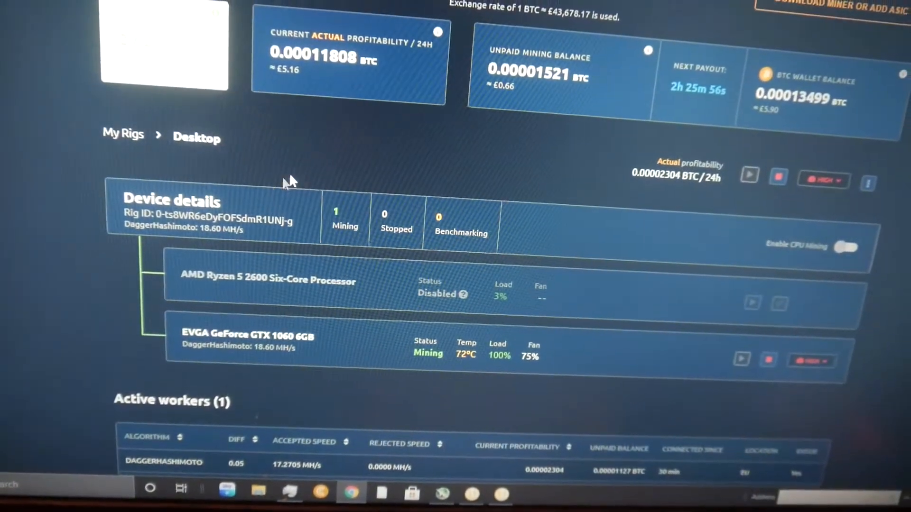
scroll(up, 3)
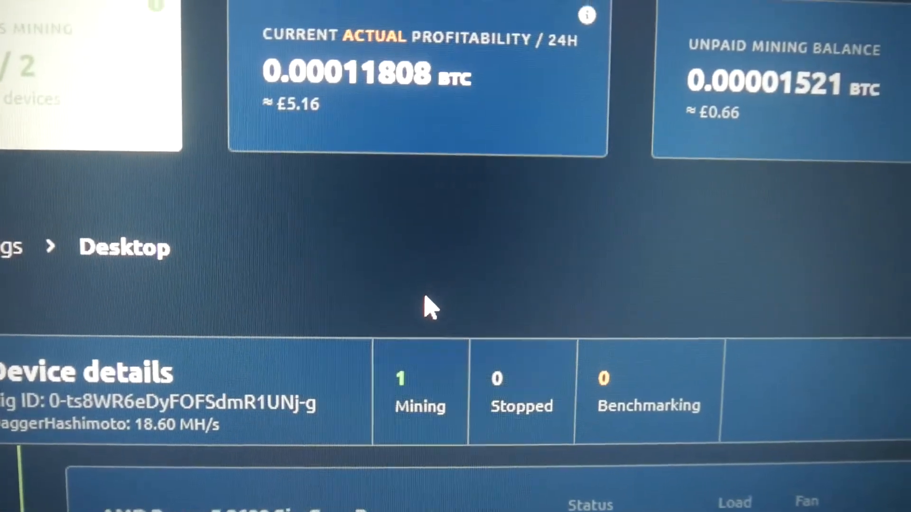
scroll(up, 3)
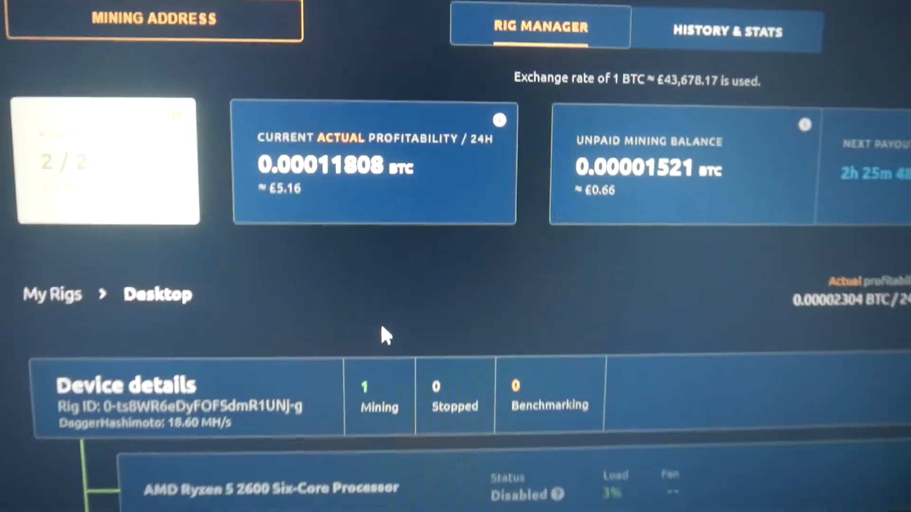
scroll(down, 3)
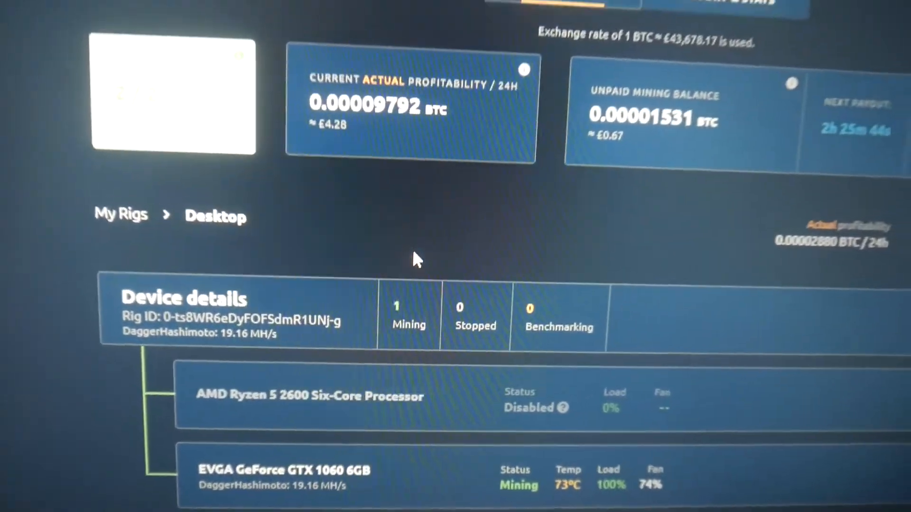
scroll(down, 3)
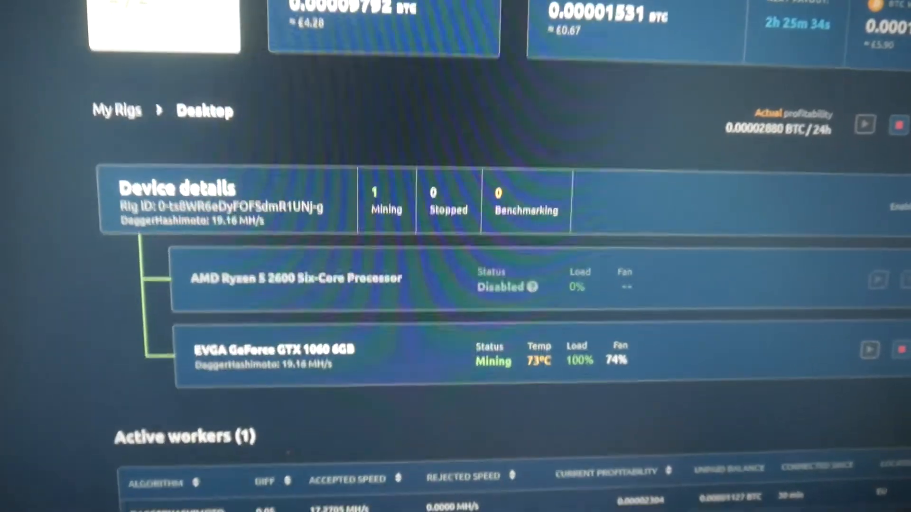
scroll(up, 3)
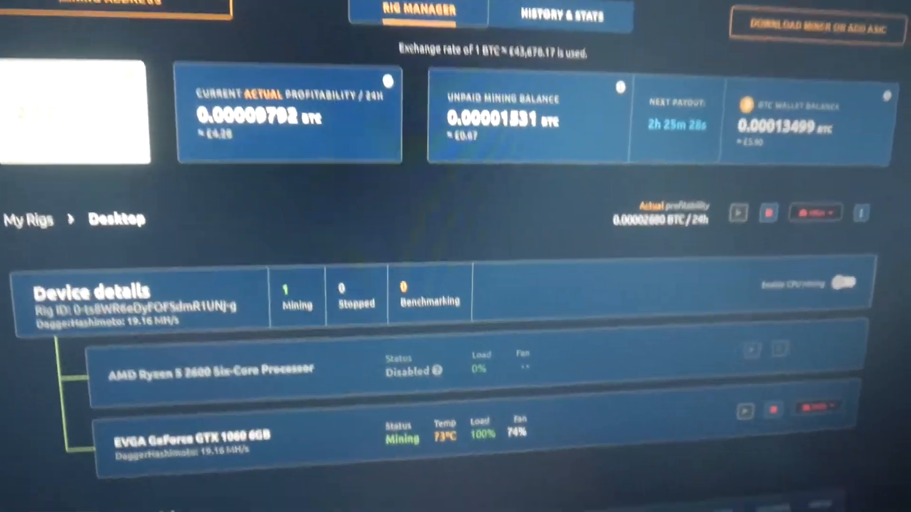
scroll(down, 3)
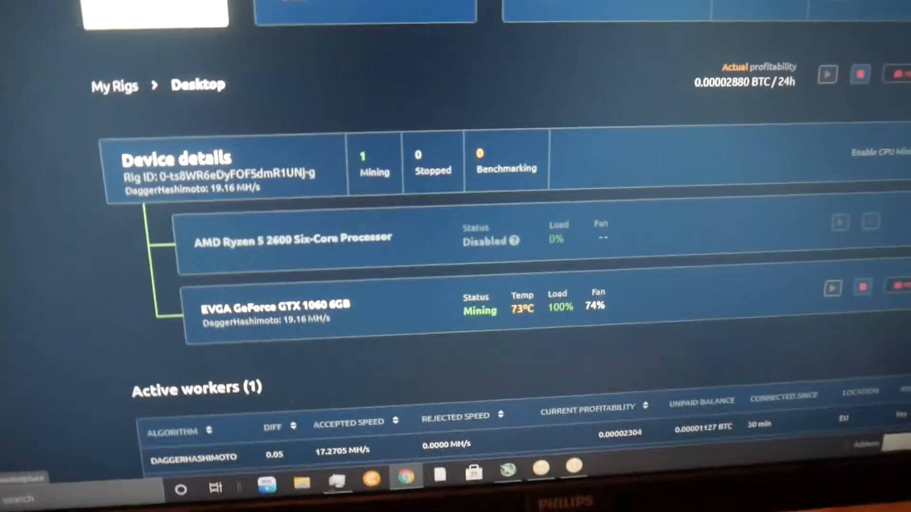
scroll(up, 3)
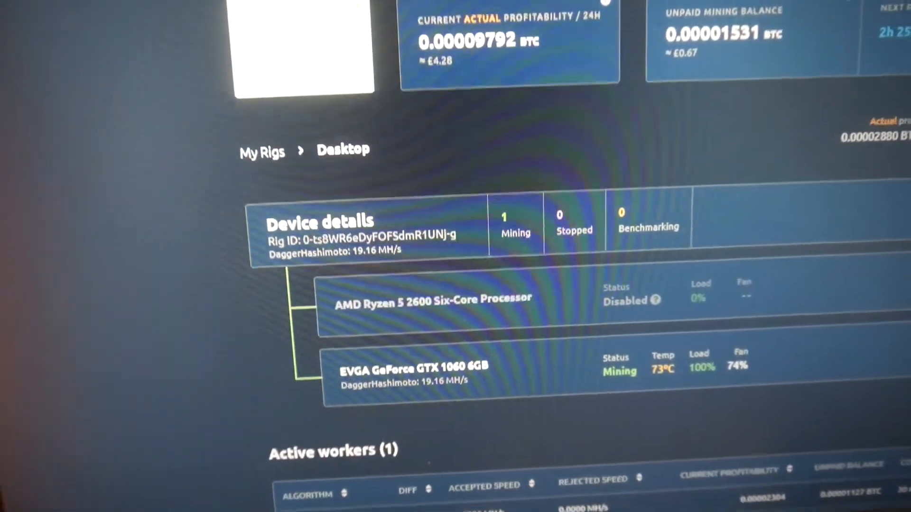
scroll(down, 3)
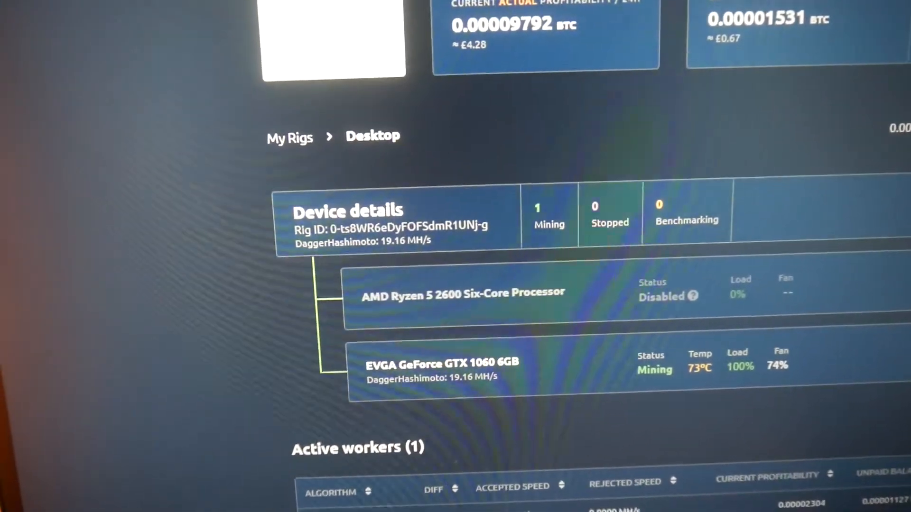
scroll(up, 3)
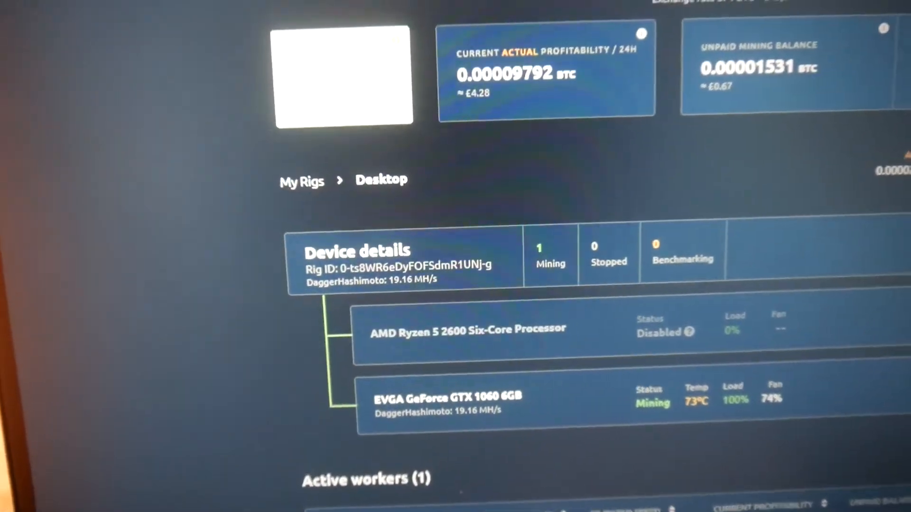
scroll(down, 3)
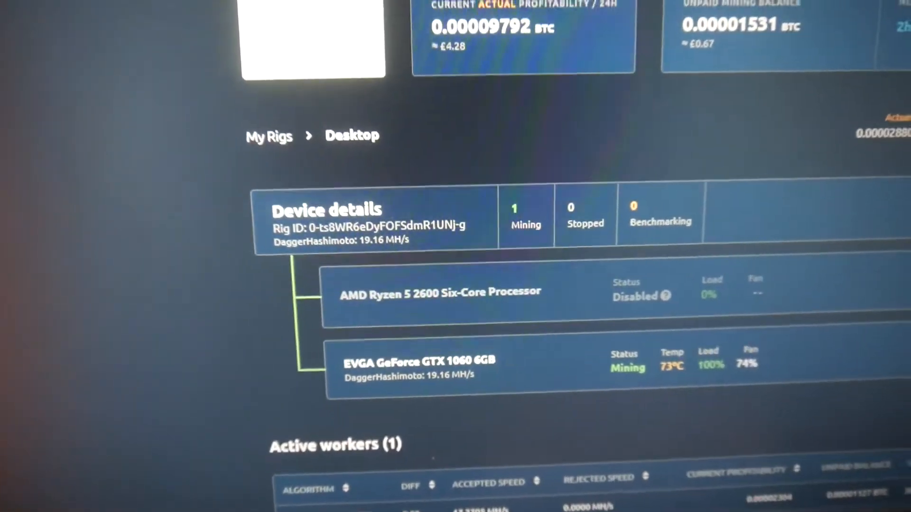